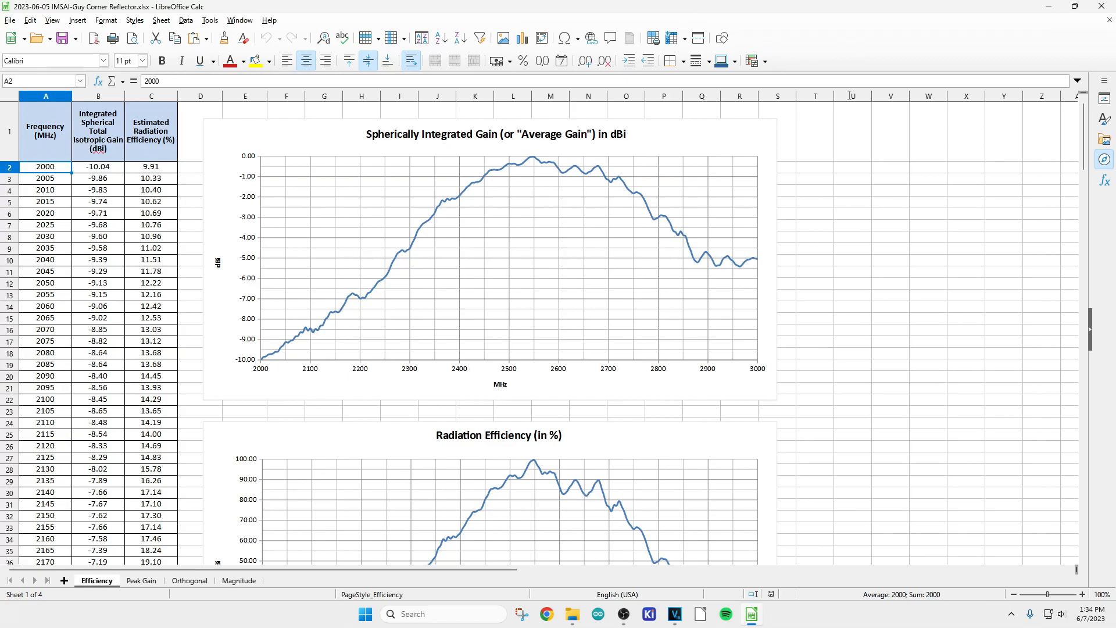
{"action": "mouse_move", "coordinate": [378, 226]}
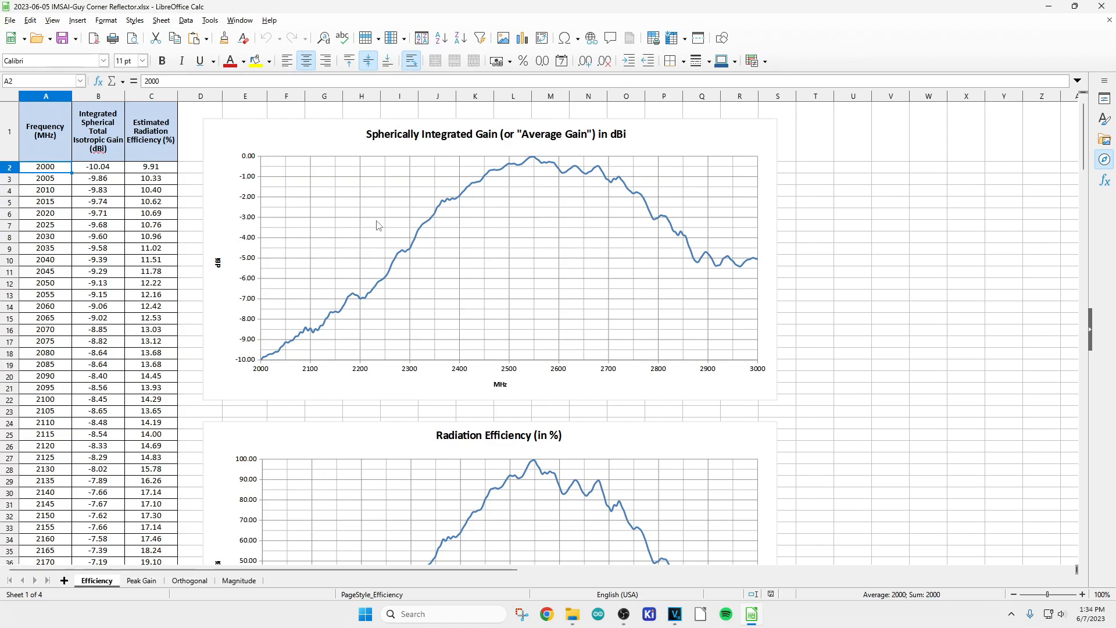
{"action": "mouse_move", "coordinate": [545, 329]}
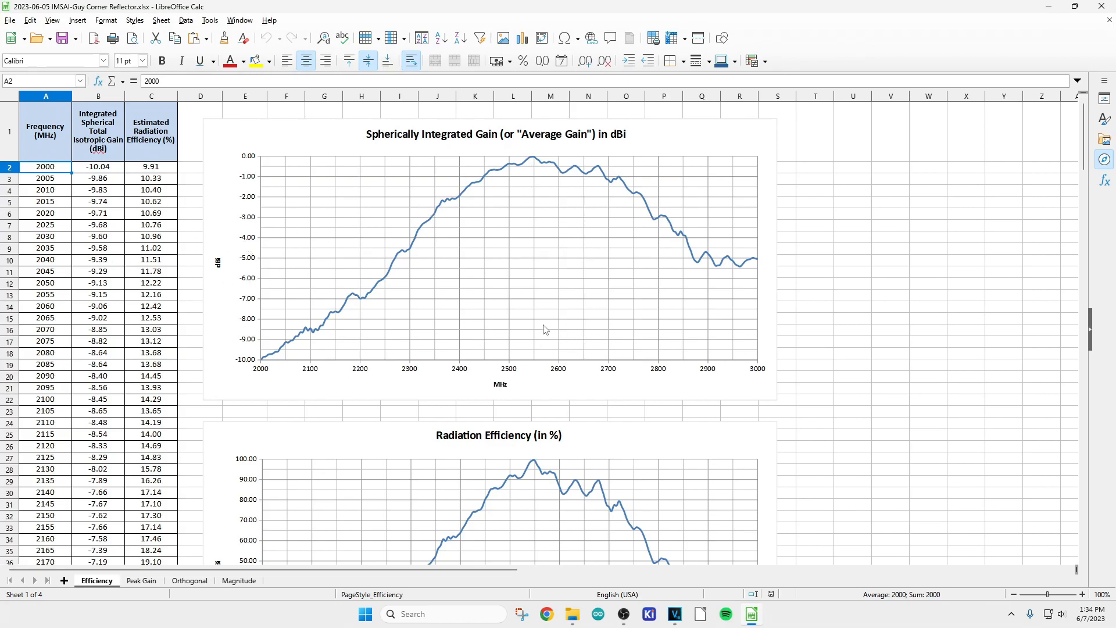
Review the Efficiency sheet charts, then switch to the Peak Gain sheet
{"action": "scroll", "scroll_direction": "down", "scroll_amount": 3}
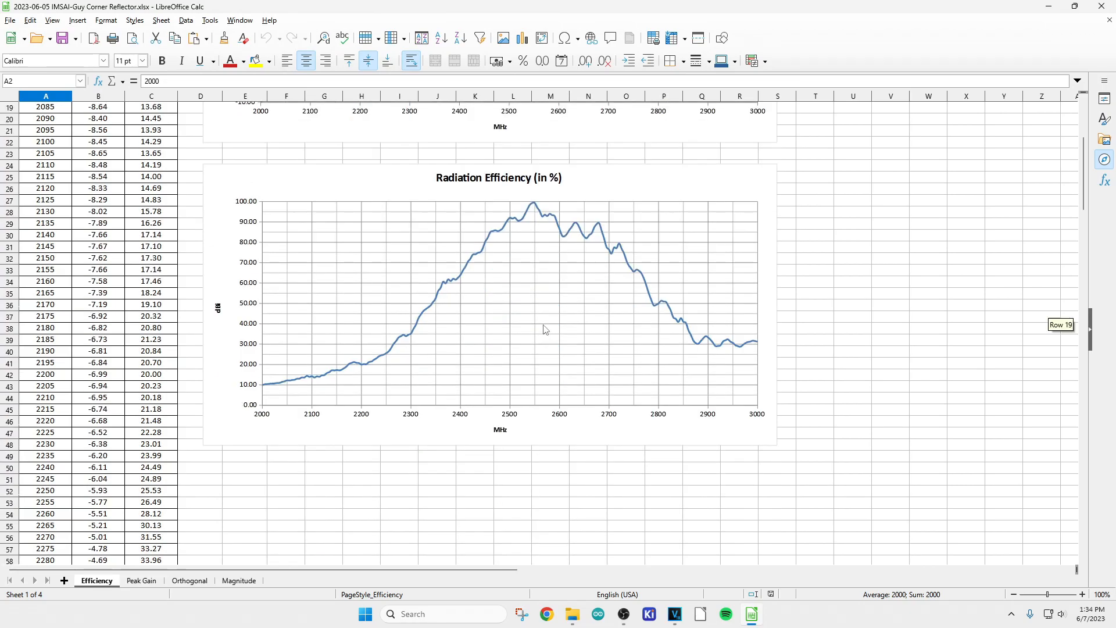
{"action": "scroll", "scroll_direction": "up", "scroll_amount": 3}
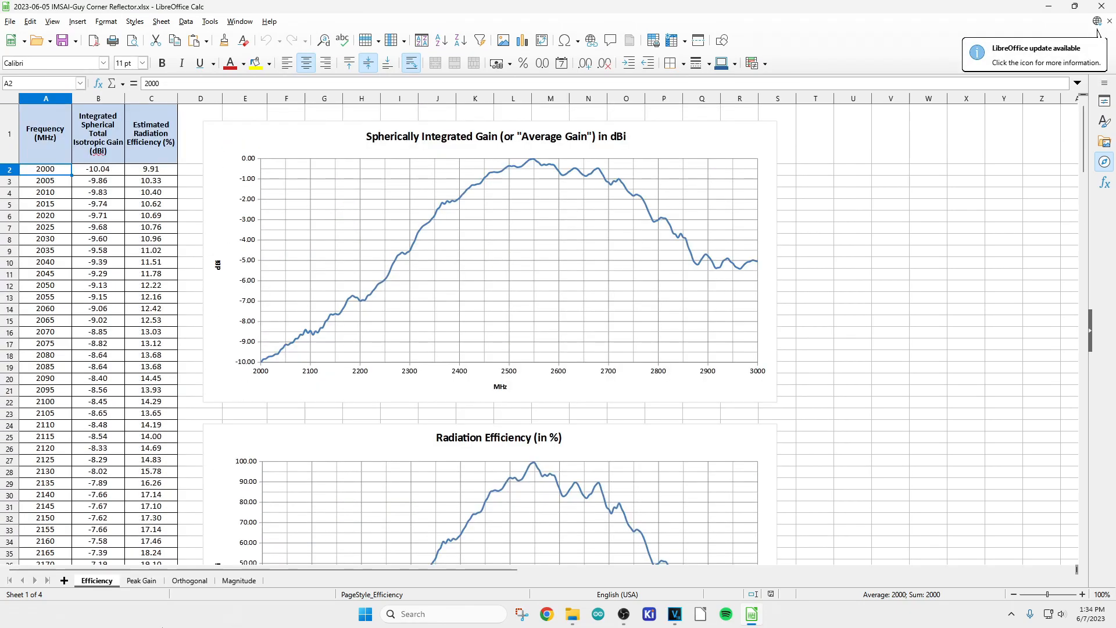
{"action": "left_click", "coordinate": [141, 580]}
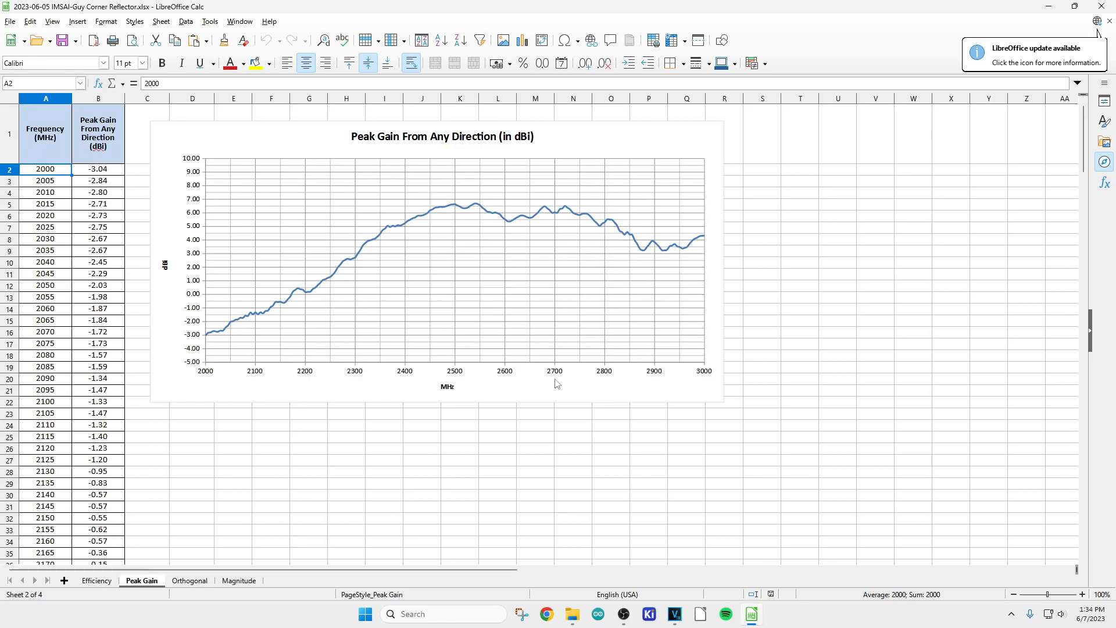
{"action": "mouse_move", "coordinate": [348, 192]}
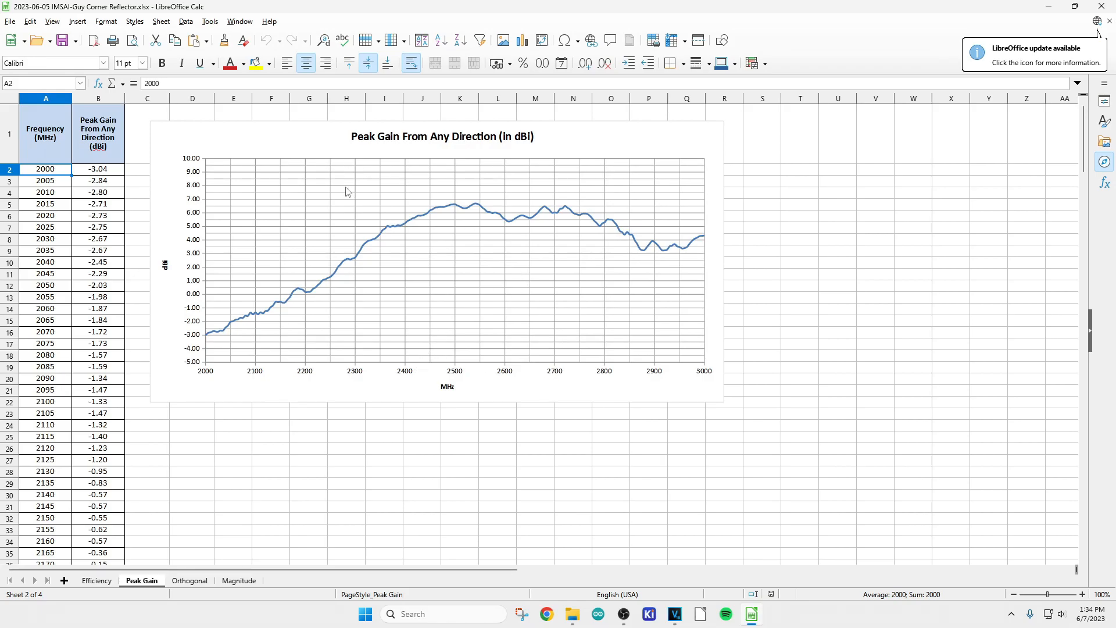
{"action": "mouse_move", "coordinate": [535, 143]}
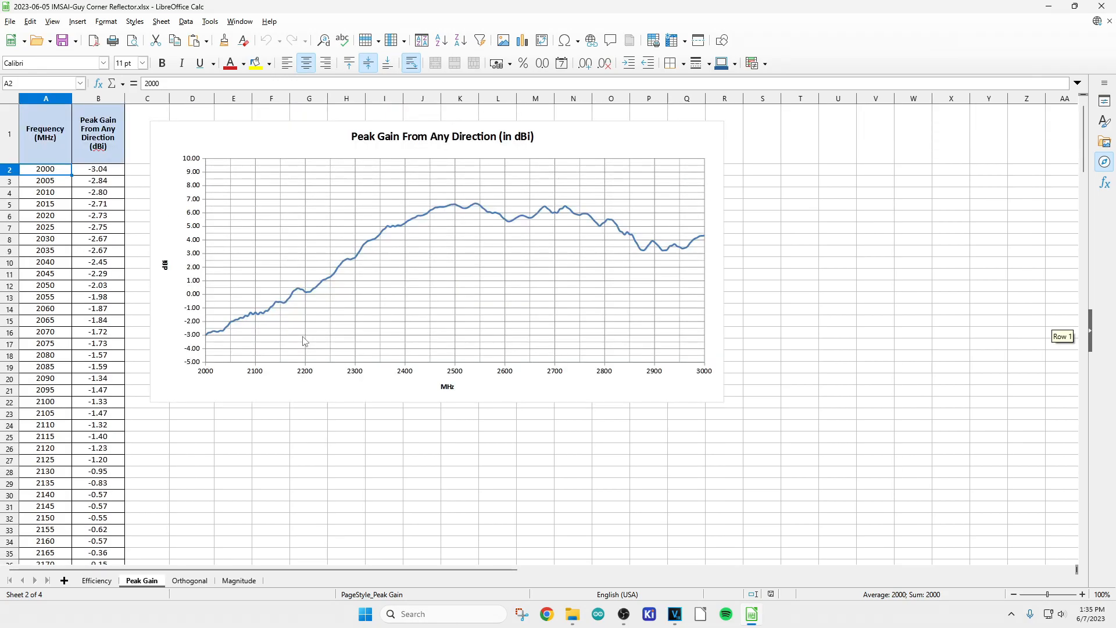
{"action": "mouse_move", "coordinate": [254, 364]}
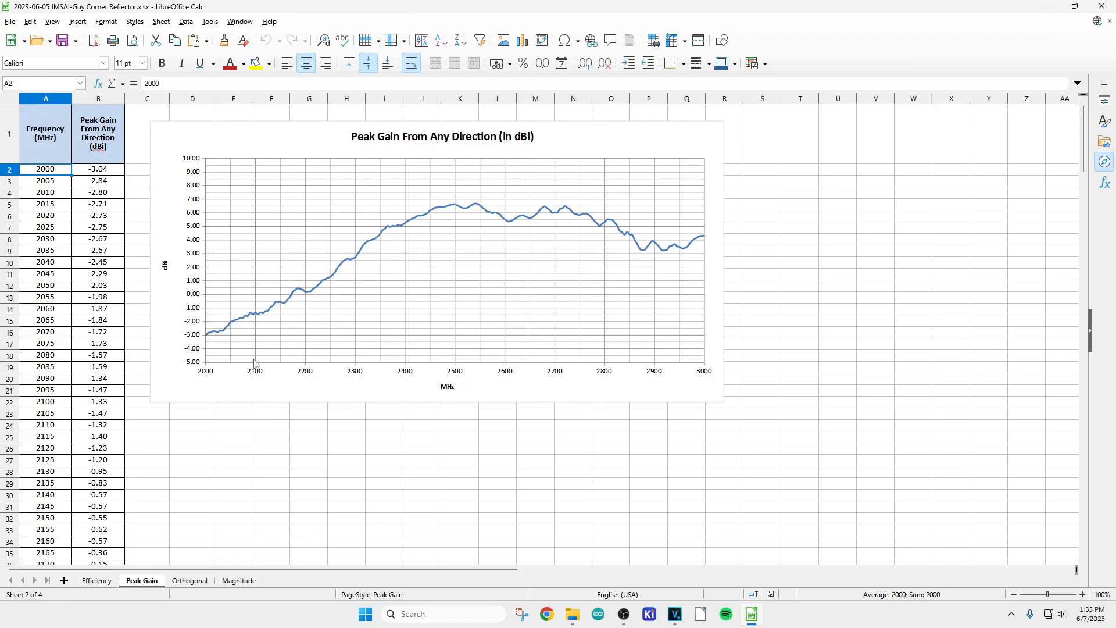
{"action": "mouse_move", "coordinate": [300, 381]}
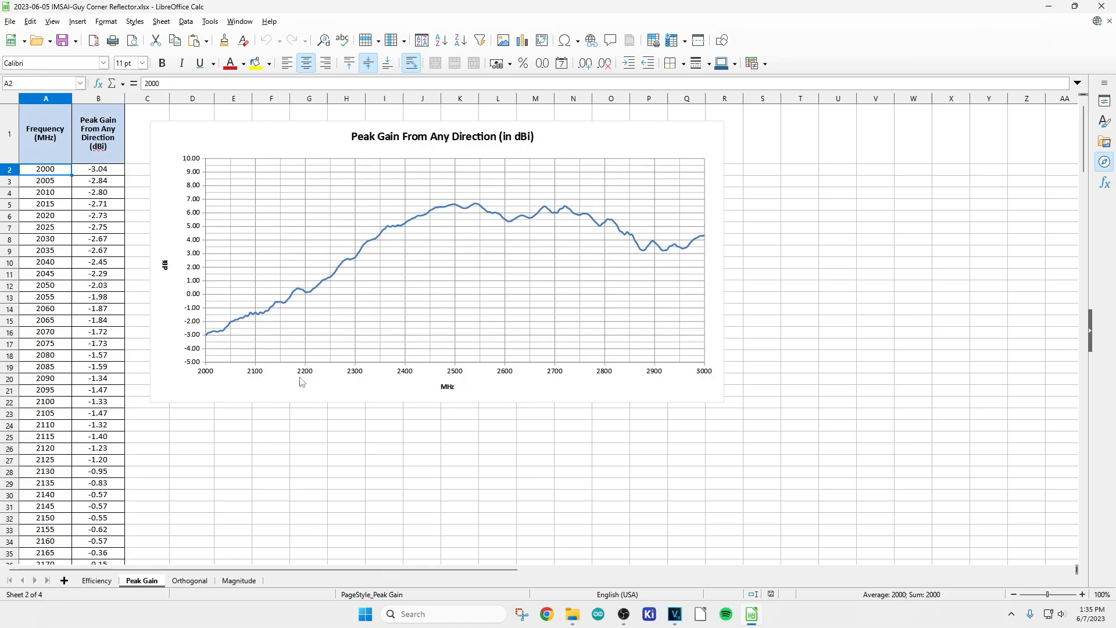
{"action": "mouse_move", "coordinate": [234, 333]}
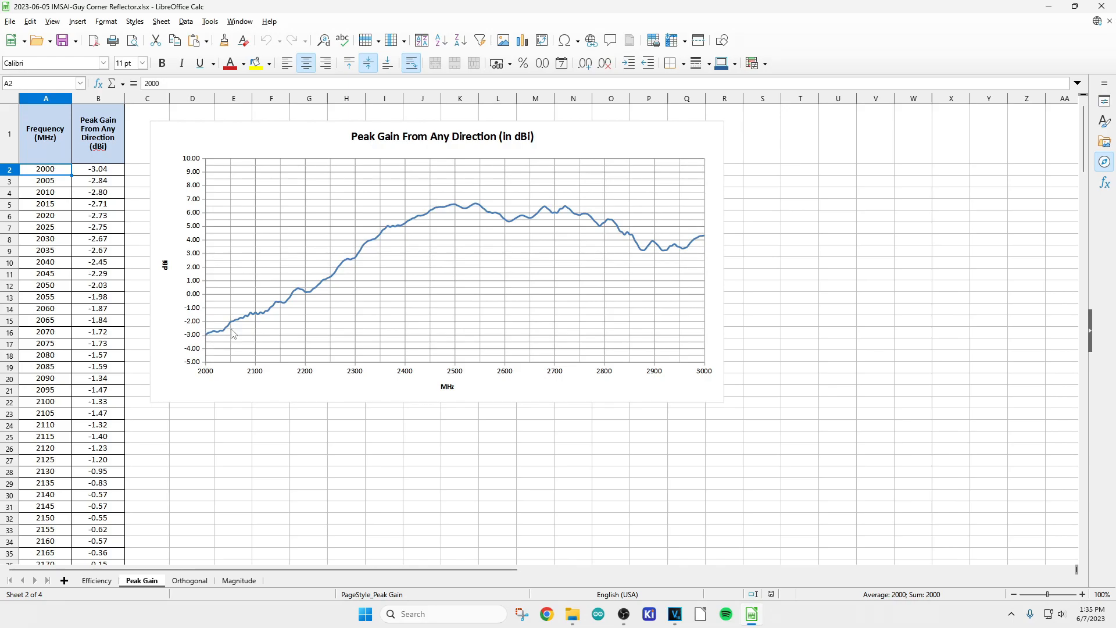
{"action": "mouse_move", "coordinate": [288, 434]}
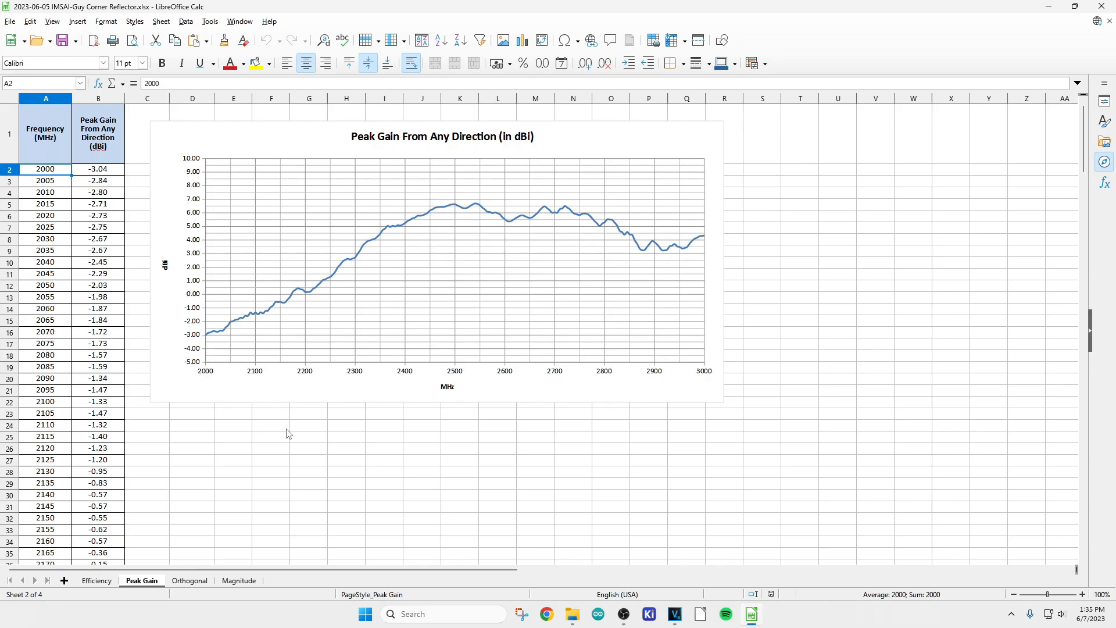
{"action": "mouse_move", "coordinate": [458, 205]}
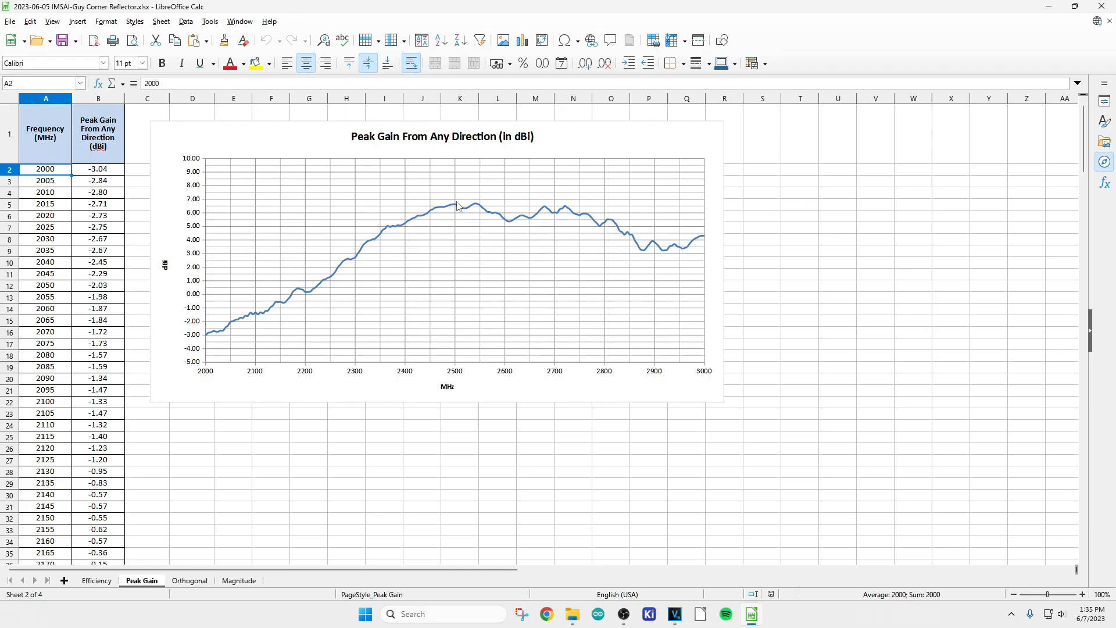
{"action": "mouse_move", "coordinate": [464, 246]}
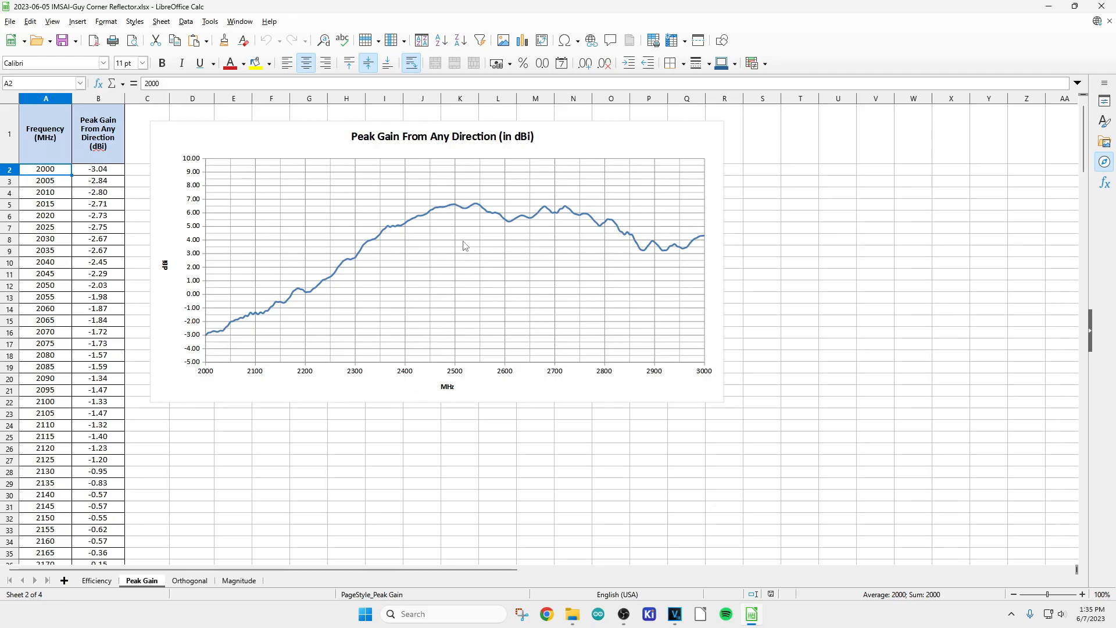
{"action": "mouse_move", "coordinate": [426, 214]}
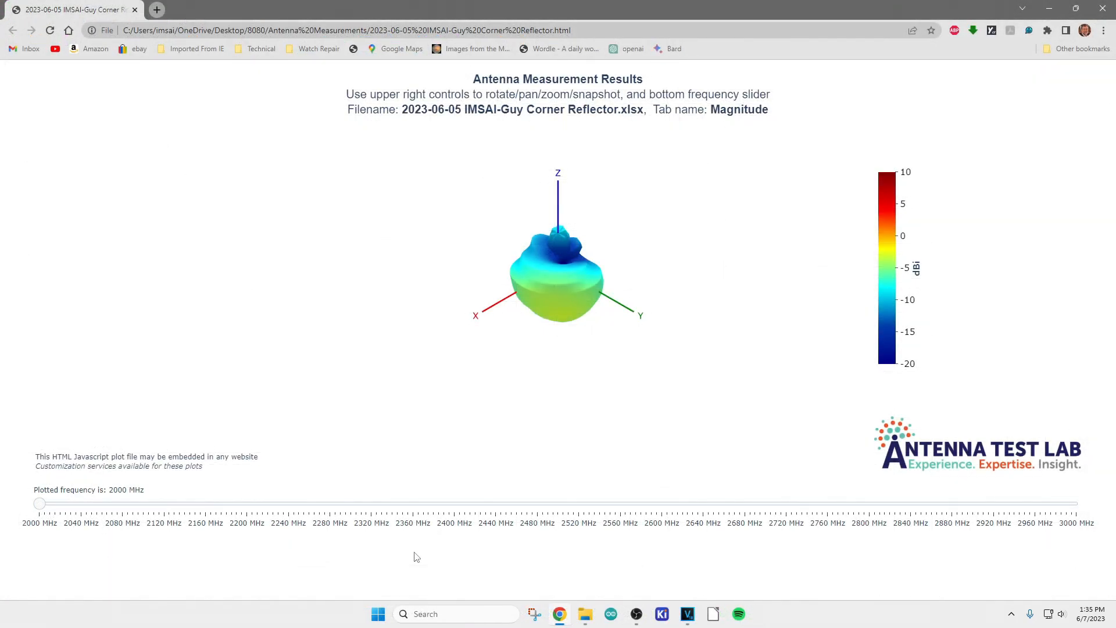
{"action": "mouse_move", "coordinate": [541, 316]}
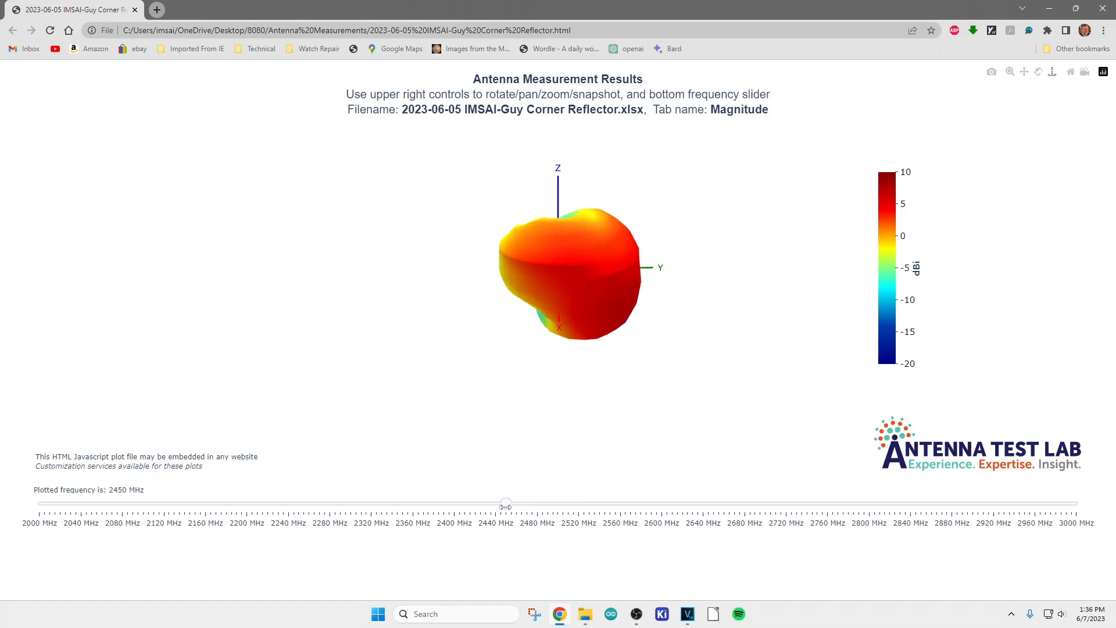
{"action": "mouse_move", "coordinate": [564, 380]}
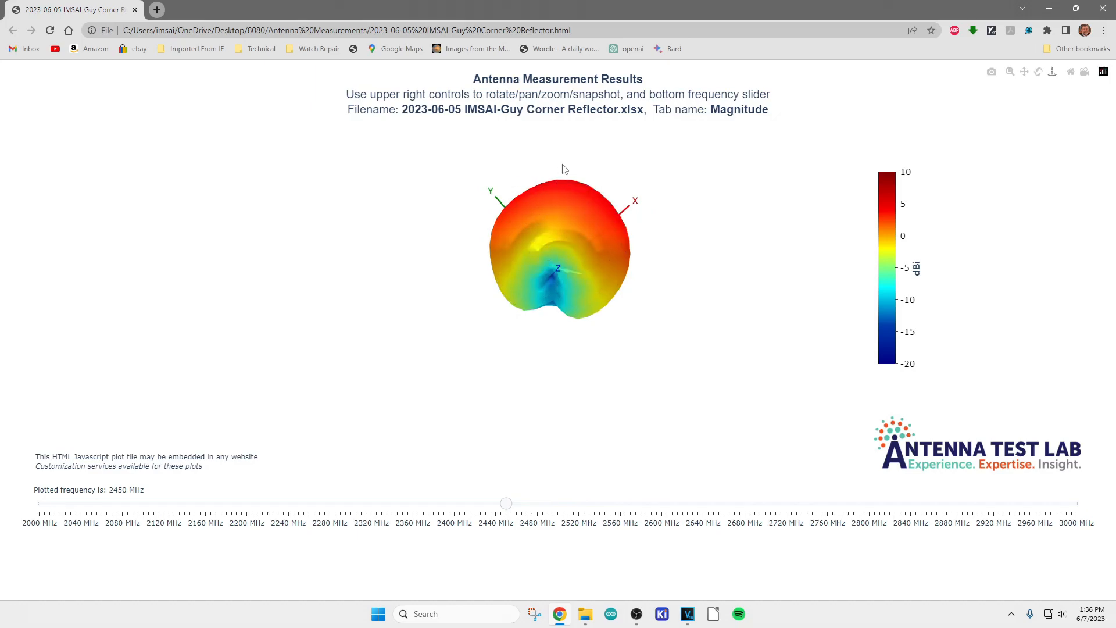
{"action": "mouse_move", "coordinate": [554, 269]}
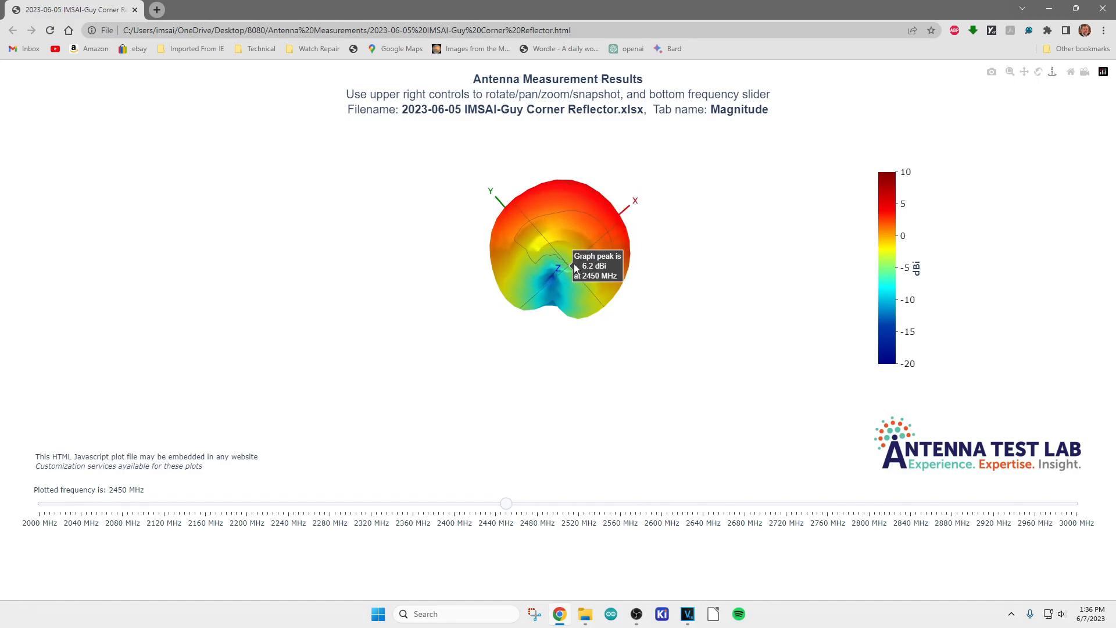
{"action": "mouse_move", "coordinate": [530, 180]}
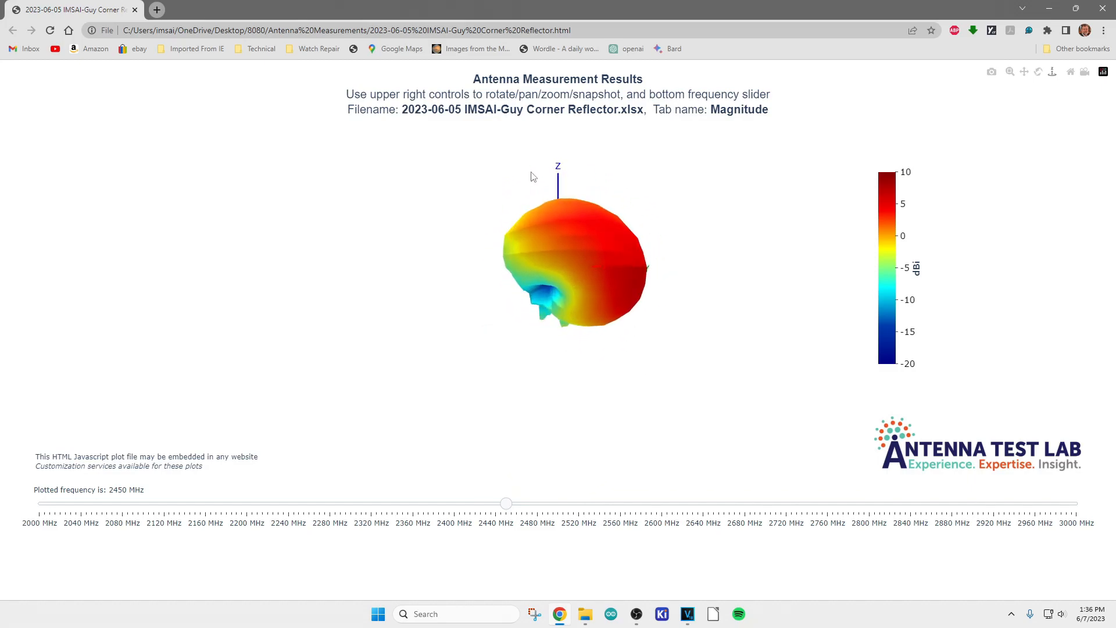
{"action": "mouse_move", "coordinate": [700, 421]}
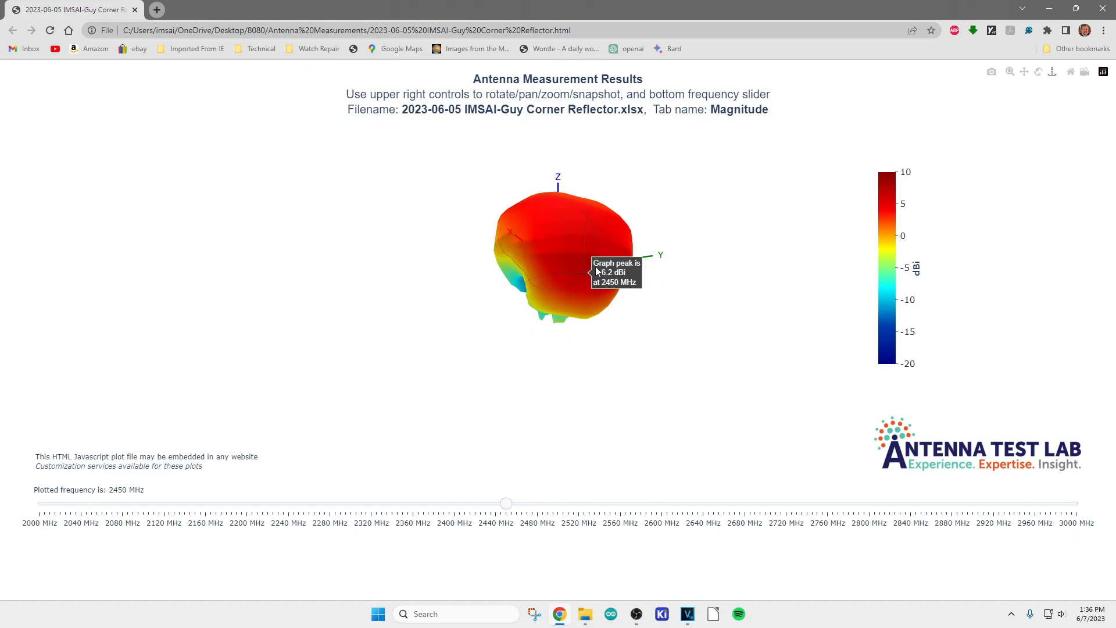
{"action": "mouse_move", "coordinate": [590, 272]}
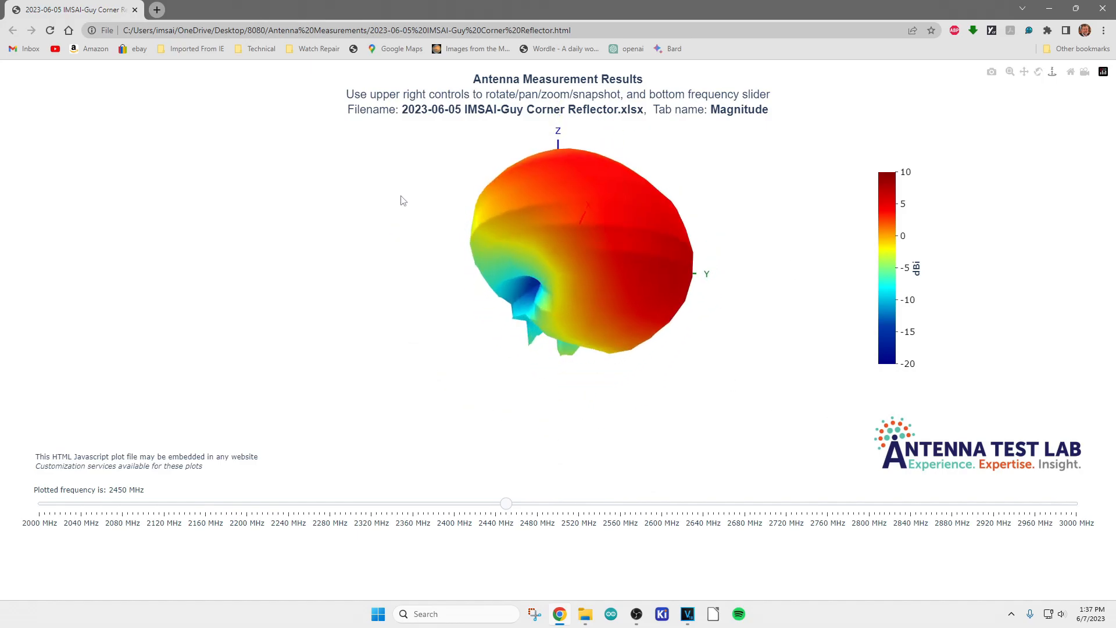
{"action": "left_click_drag", "start_coordinate": [402, 201], "coordinate": [498, 267]}
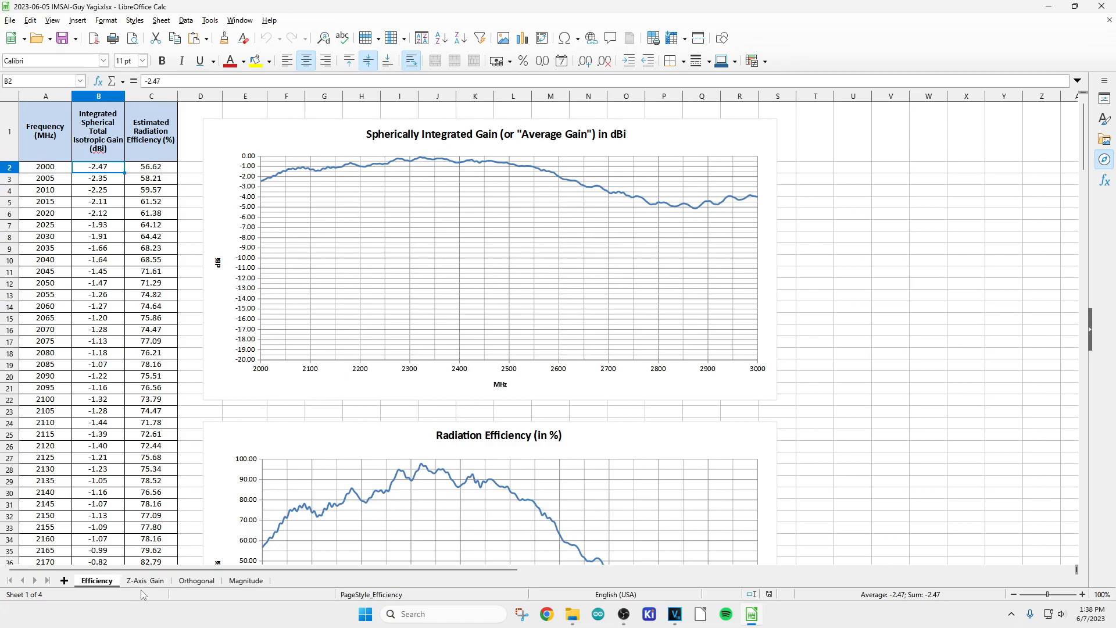
Show the Yagi workbook's Z-Axis Gain sheet and its 2000–3000 MHz chart
{"action": "left_click", "coordinate": [145, 580]}
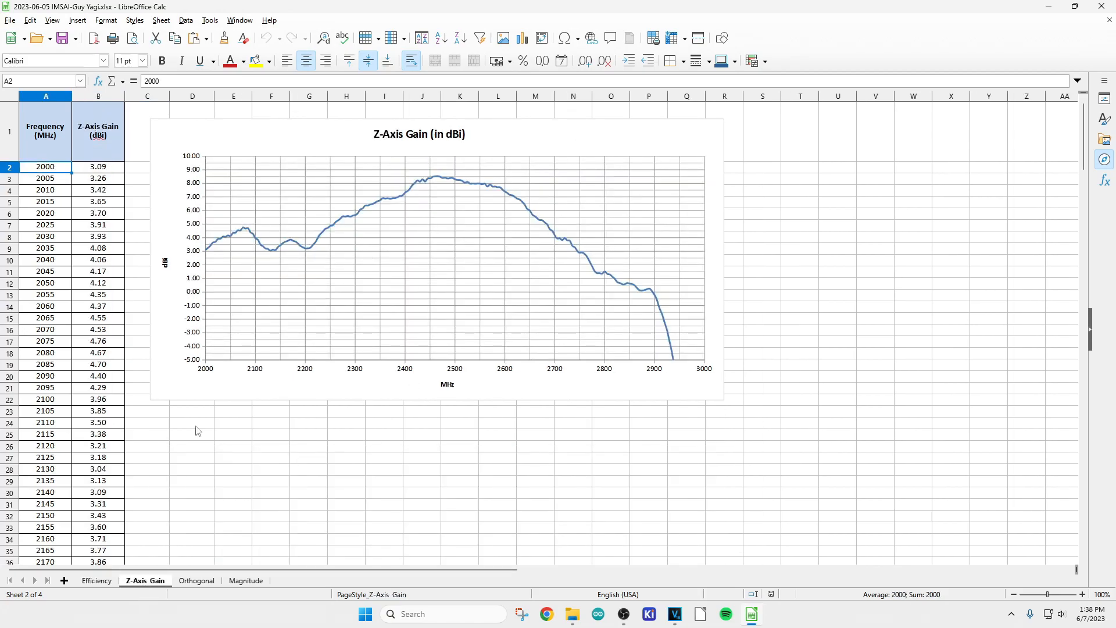
{"action": "mouse_move", "coordinate": [398, 207]}
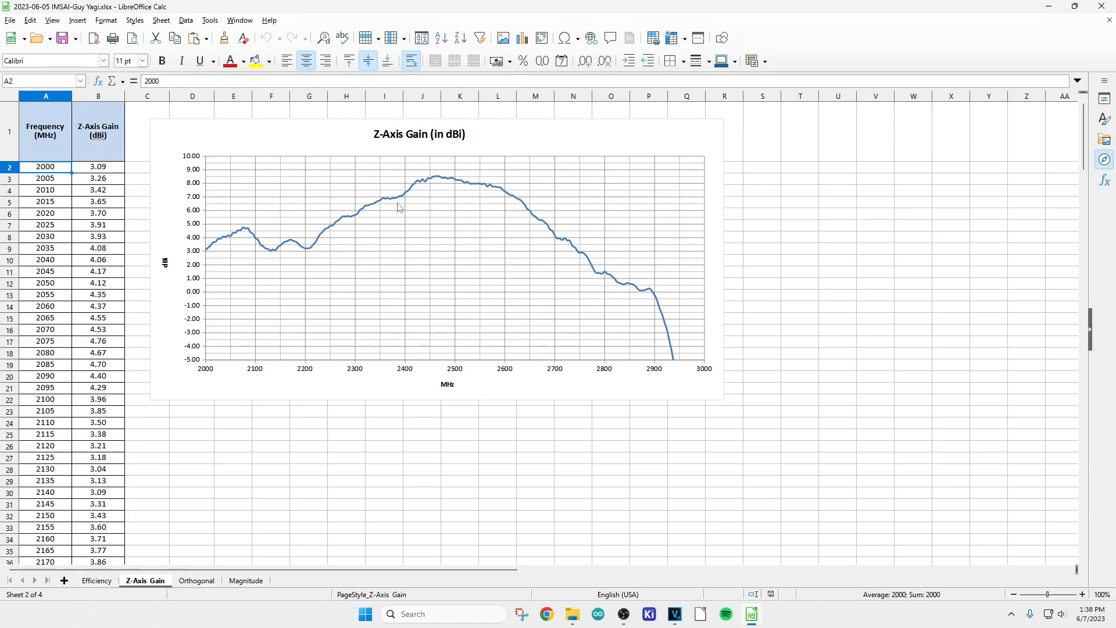
{"action": "mouse_move", "coordinate": [427, 353]}
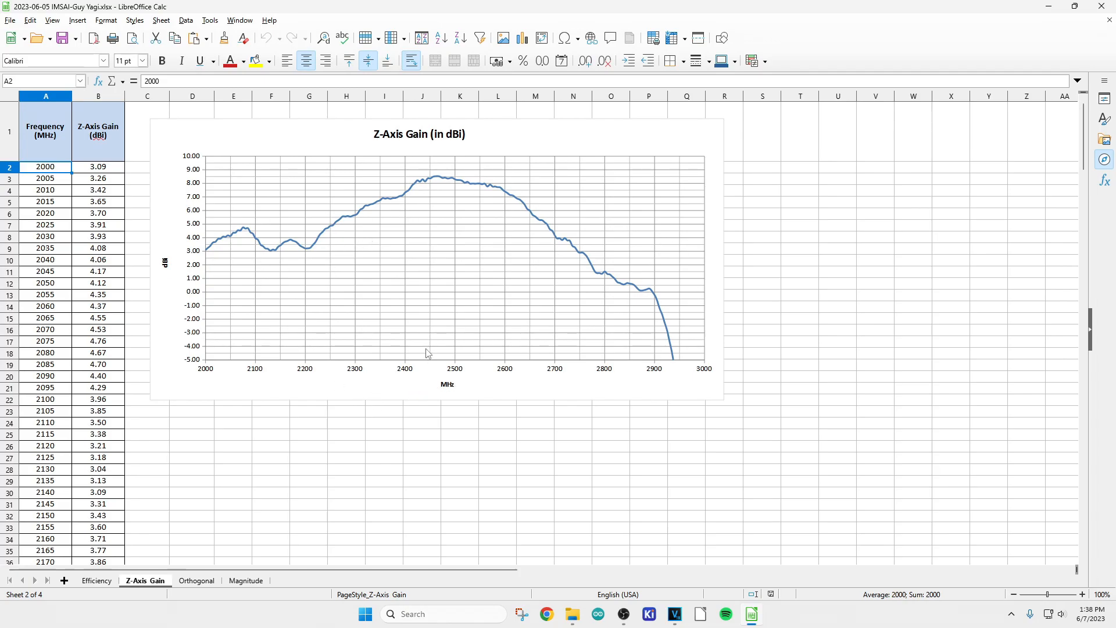
{"action": "mouse_move", "coordinate": [437, 183]}
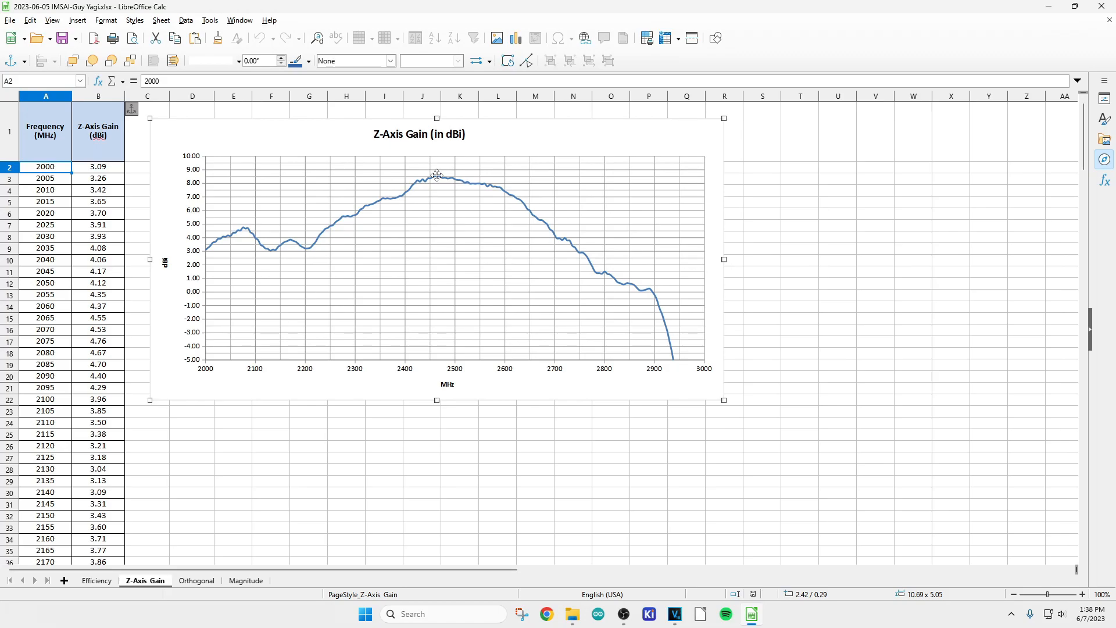
{"action": "mouse_move", "coordinate": [354, 175]}
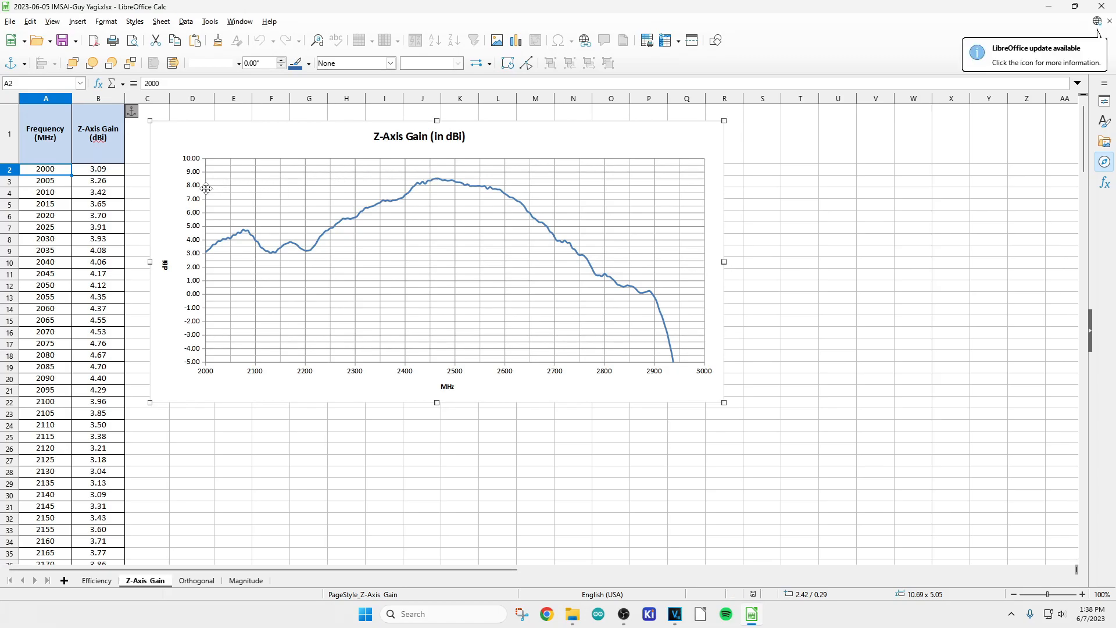
{"action": "mouse_move", "coordinate": [106, 408]}
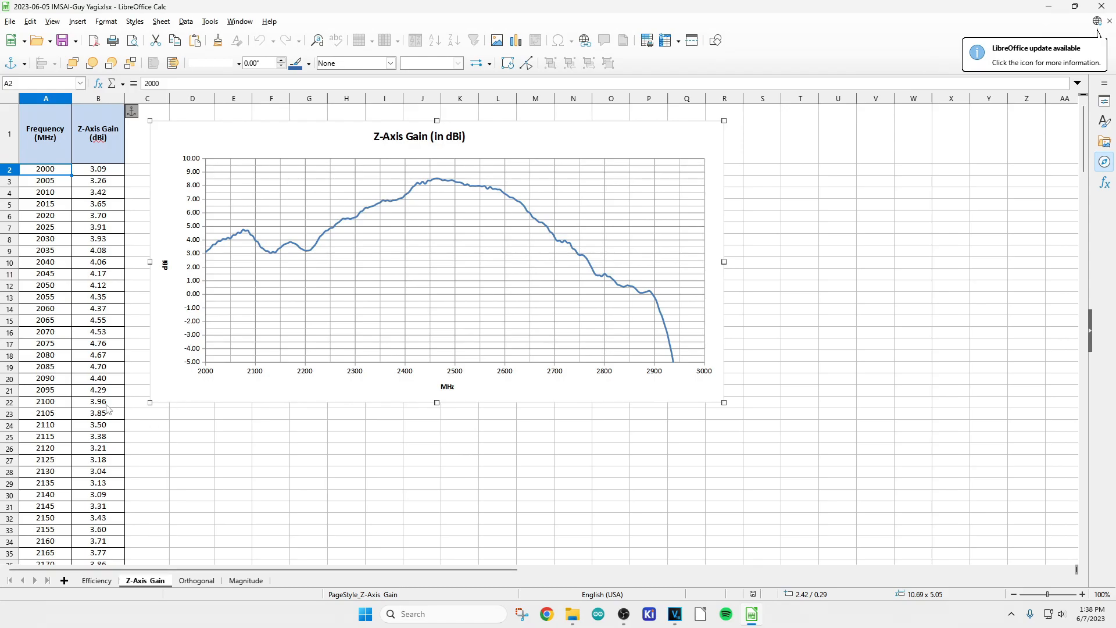
Review the Z-axis gain data, close Calc, and open the Yagi 3D radiation plot file
{"action": "scroll", "scroll_direction": "down", "scroll_amount": 3}
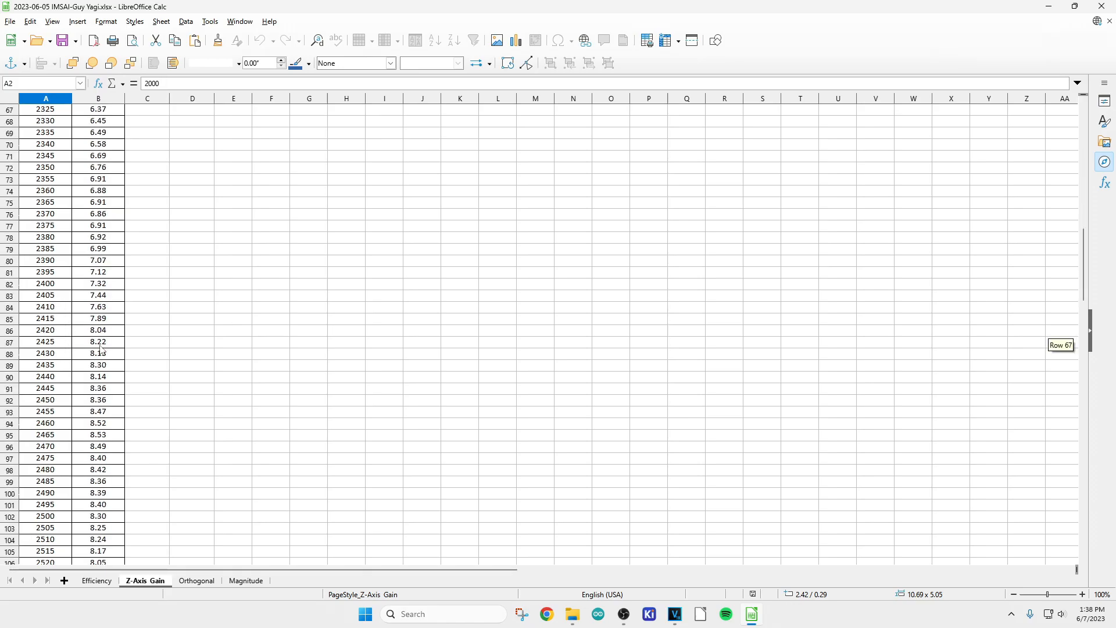
{"action": "scroll", "scroll_direction": "down", "scroll_amount": 3}
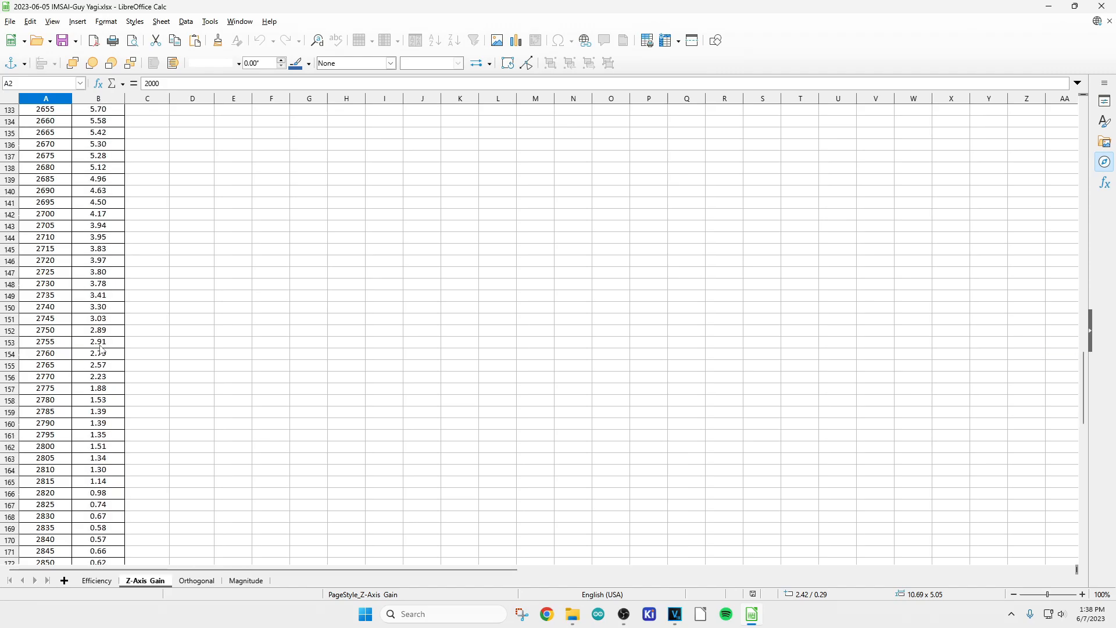
{"action": "scroll", "scroll_direction": "up", "scroll_amount": 3}
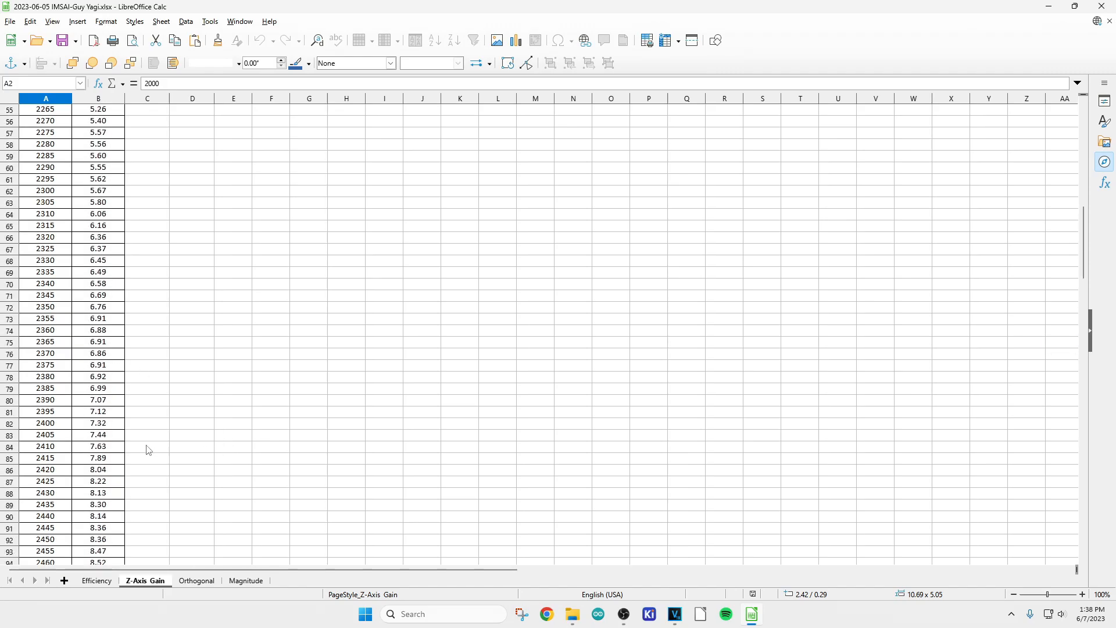
{"action": "scroll", "scroll_direction": "down", "scroll_amount": 3}
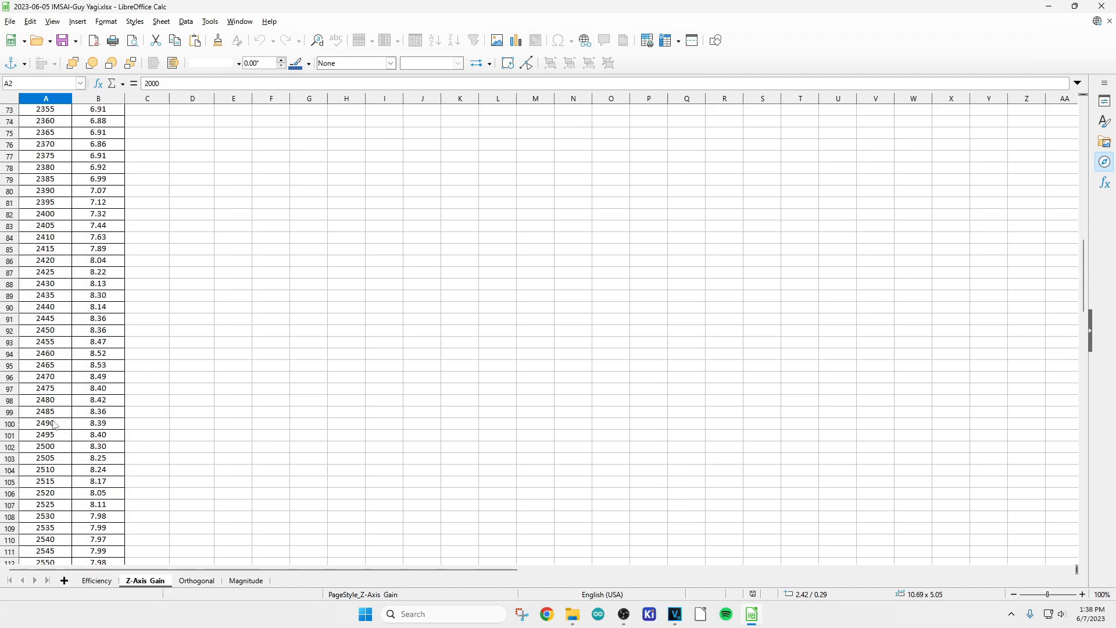
{"action": "scroll", "scroll_direction": "down", "scroll_amount": 3}
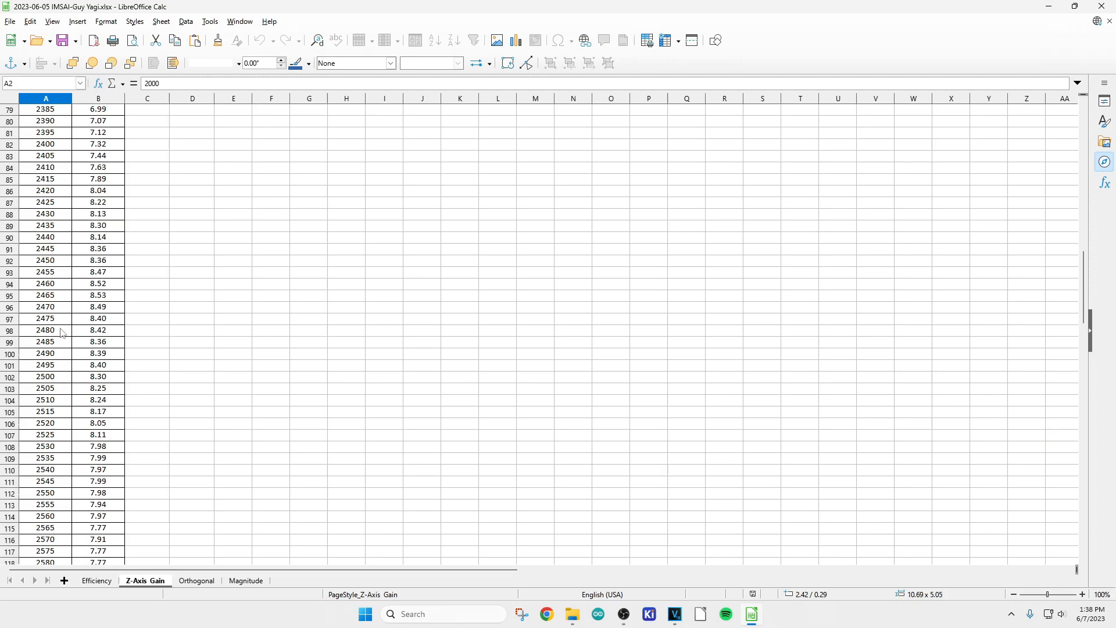
{"action": "mouse_move", "coordinate": [106, 269]}
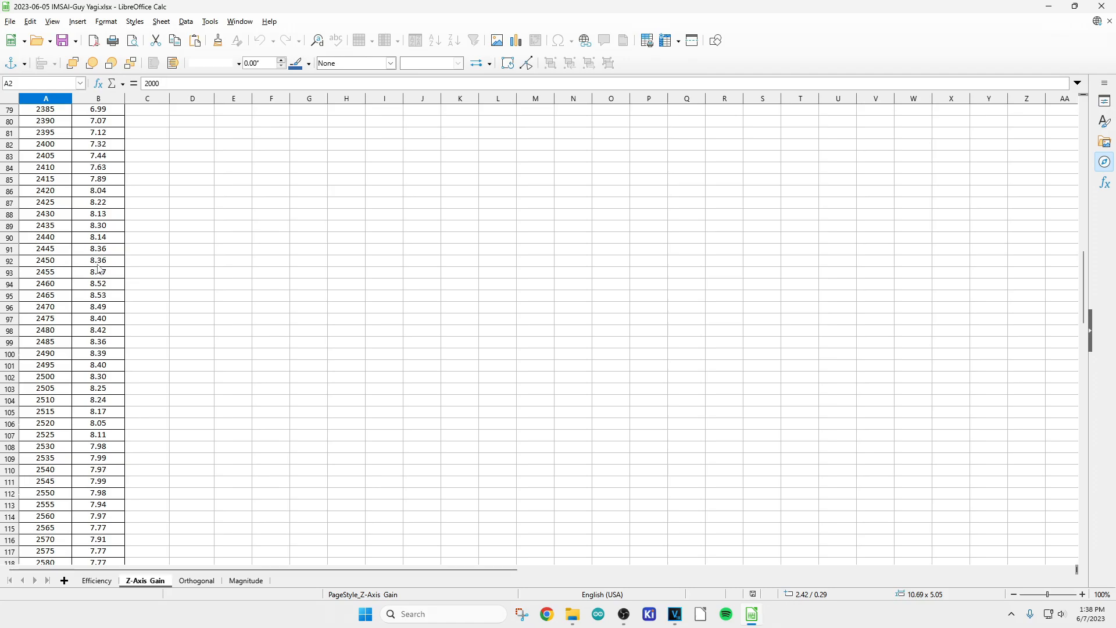
{"action": "mouse_move", "coordinate": [1101, 7]}
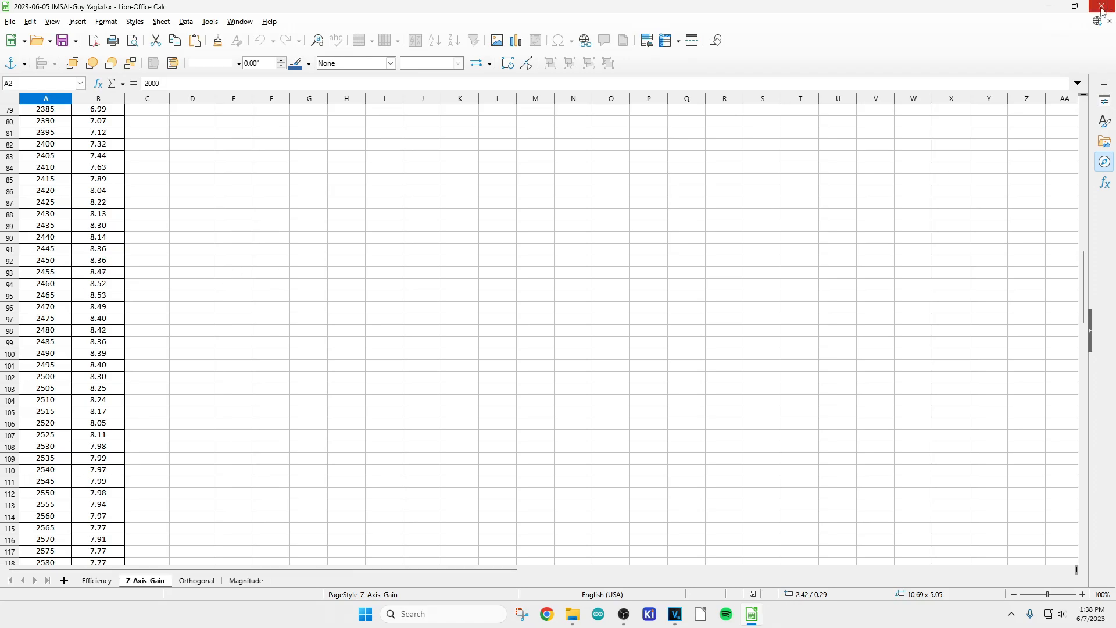
{"action": "left_click", "coordinate": [1107, 6]}
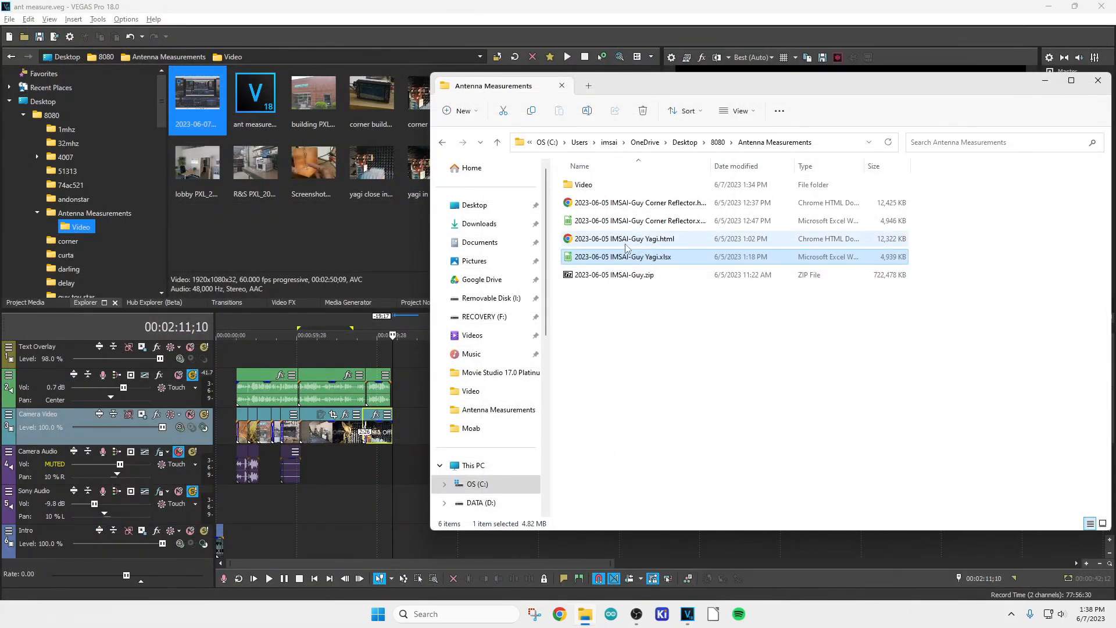
{"action": "double_click", "coordinate": [624, 238]}
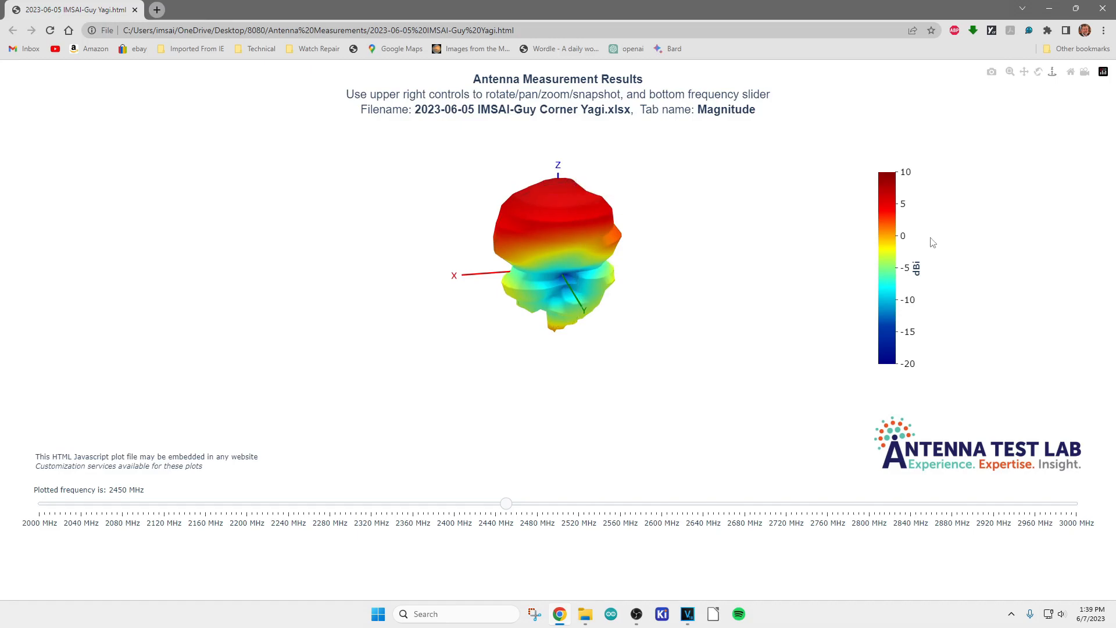
{"action": "mouse_move", "coordinate": [754, 226]}
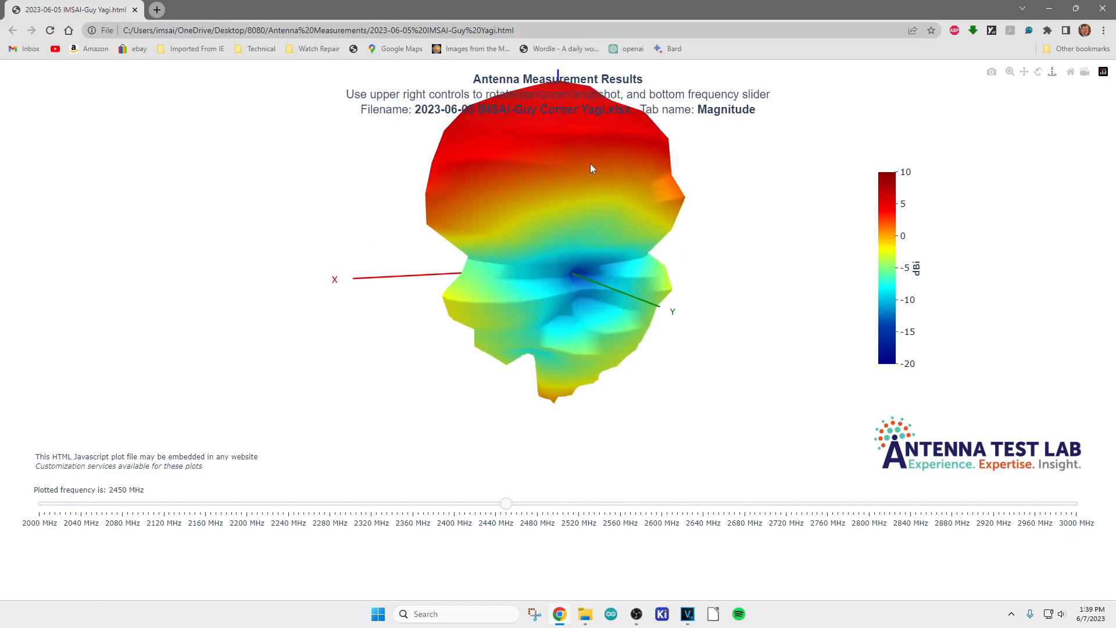
{"action": "mouse_move", "coordinate": [620, 554]}
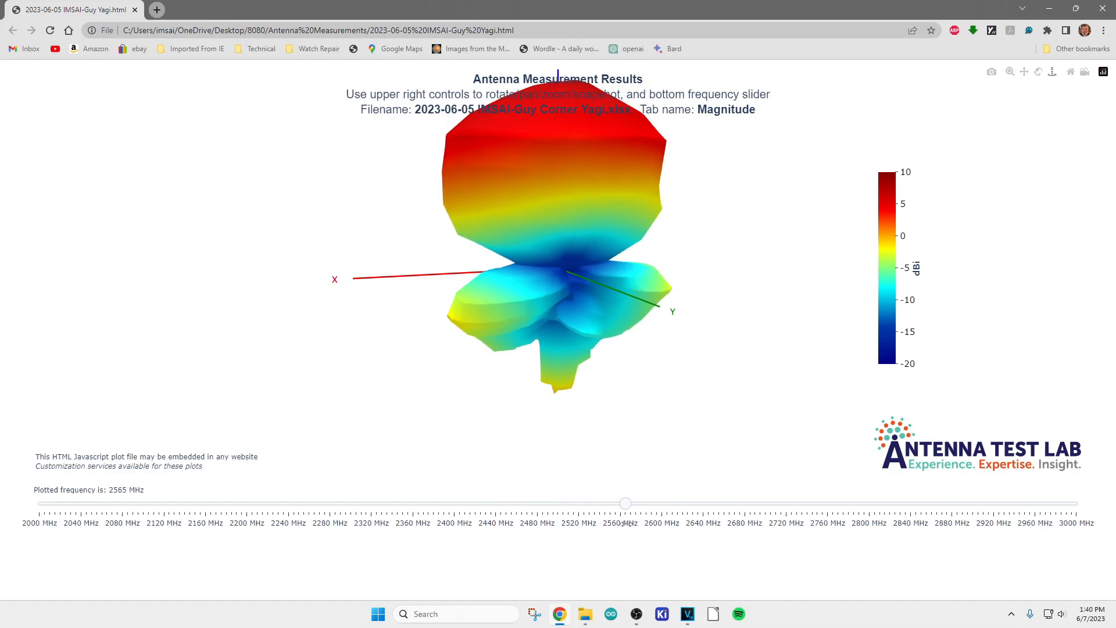
{"action": "mouse_move", "coordinate": [532, 335]}
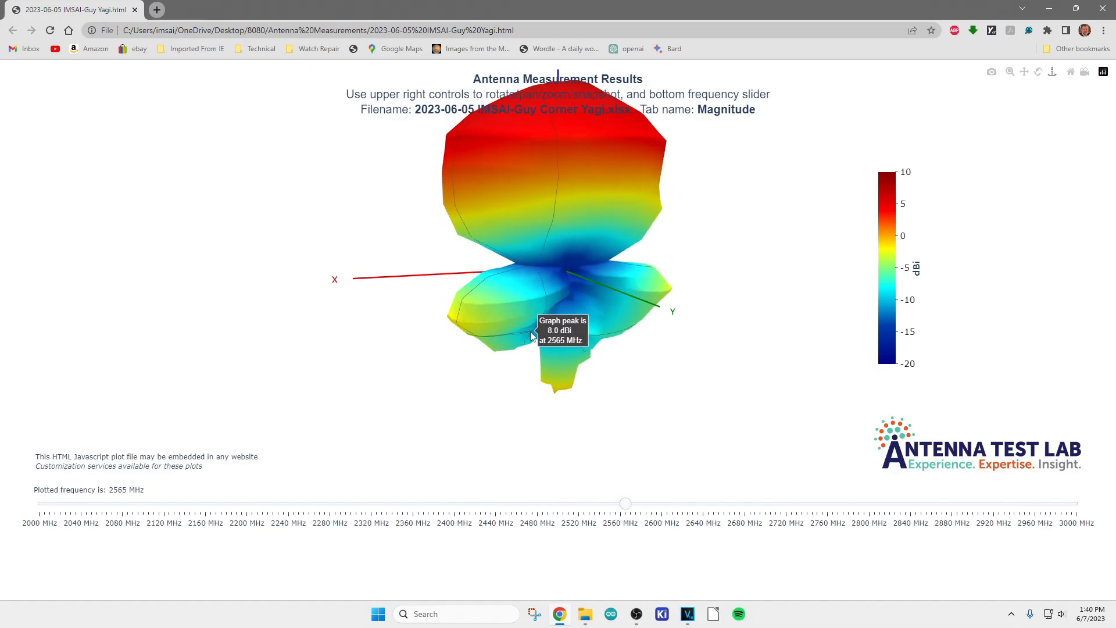